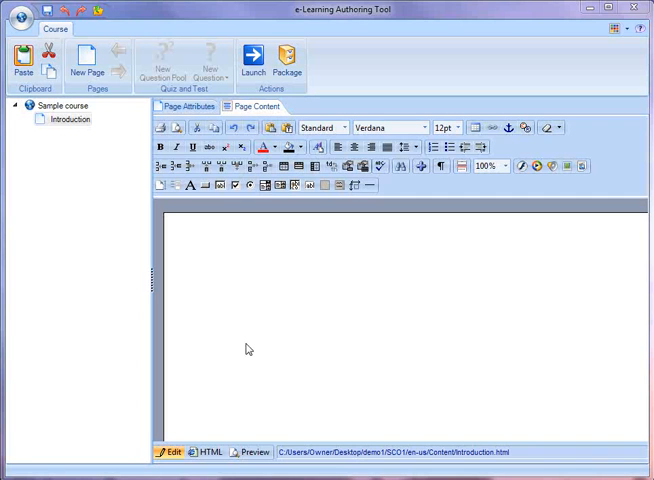
pyautogui.moveTo(175, 255)
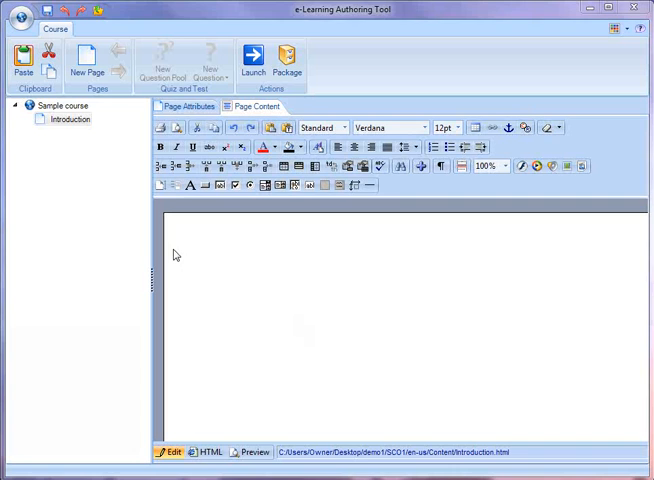
pyautogui.moveTo(470, 286)
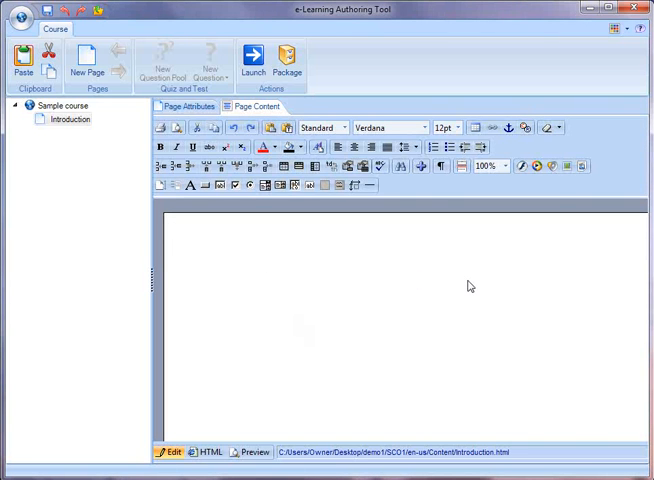
# - Insert the work-laptop.jpg photo onto the Introduction page and select it
pyautogui.click(571, 166)
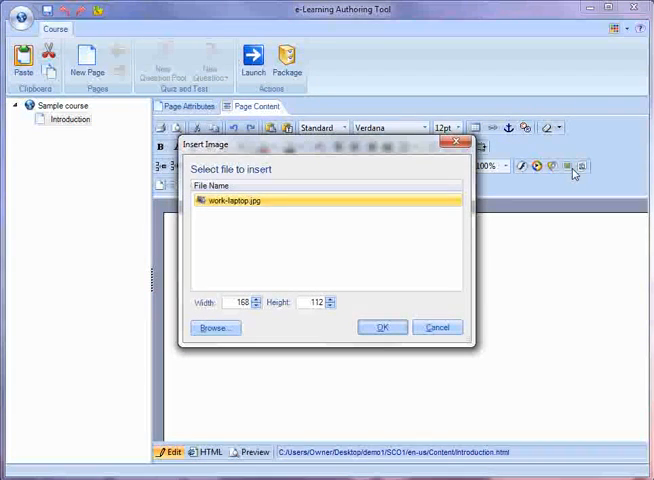
pyautogui.moveTo(248, 241)
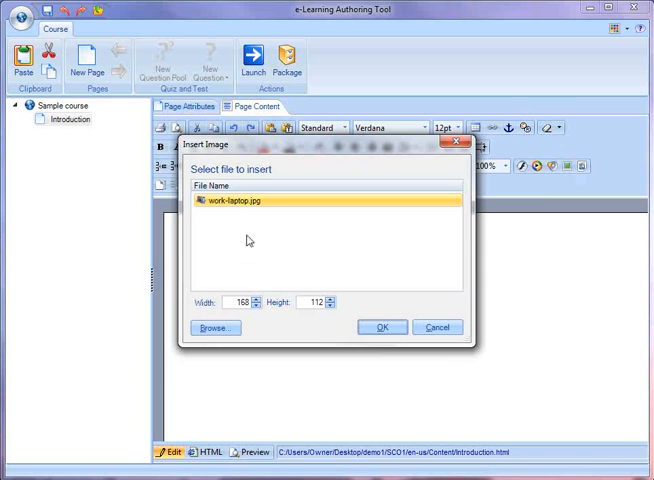
pyautogui.click(382, 327)
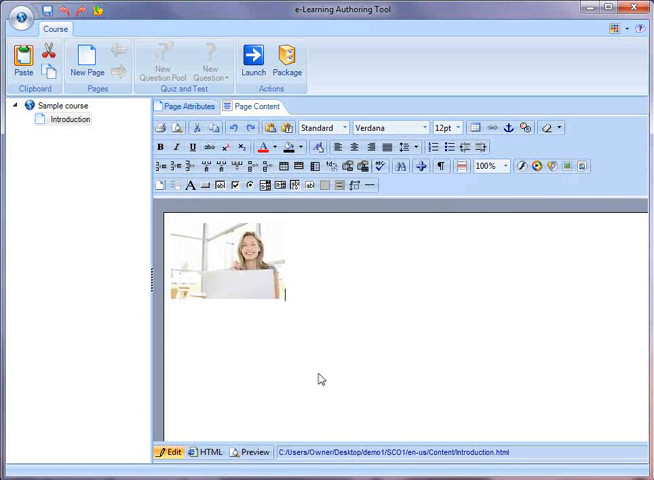
pyautogui.click(228, 265)
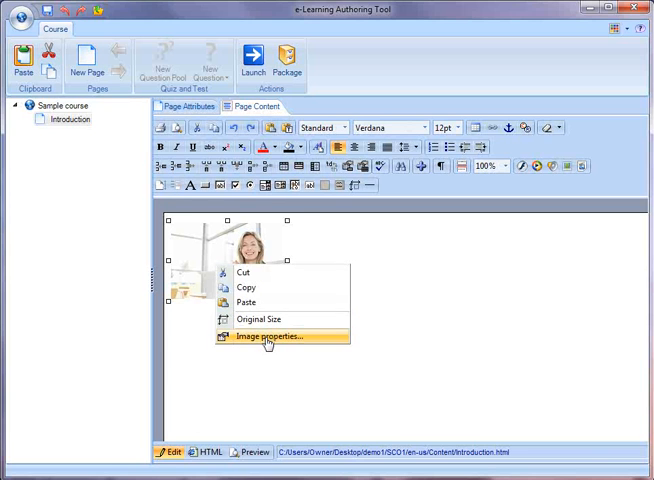
# - In Image Properties, set the photo's border to 2 and title to 'woman at keyboard'
pyautogui.click(268, 335)
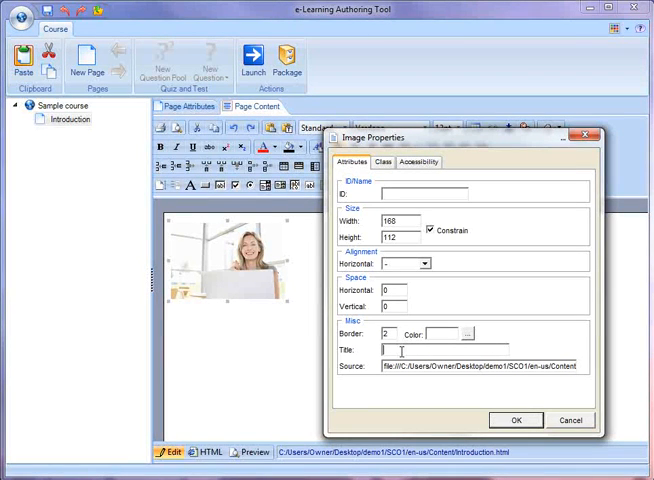
pyautogui.write('woman')
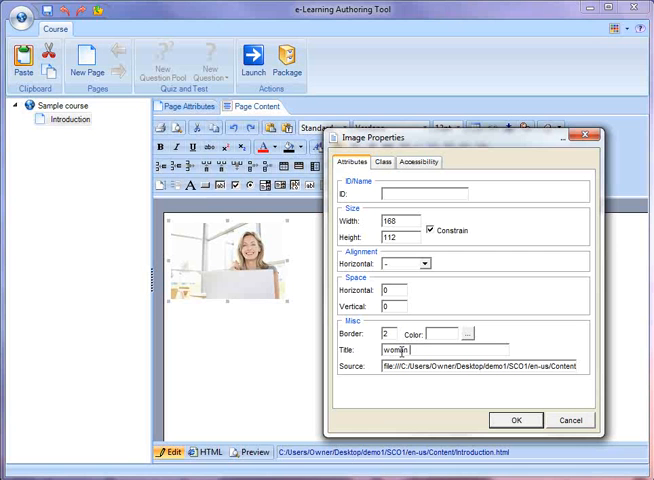
pyautogui.write('at key')
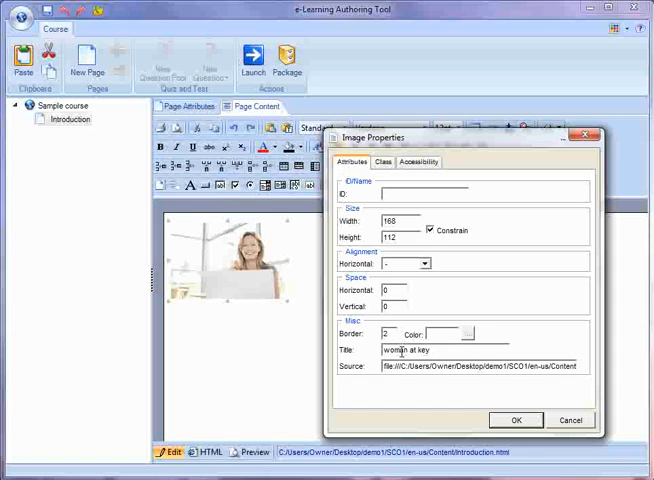
pyautogui.write('board')
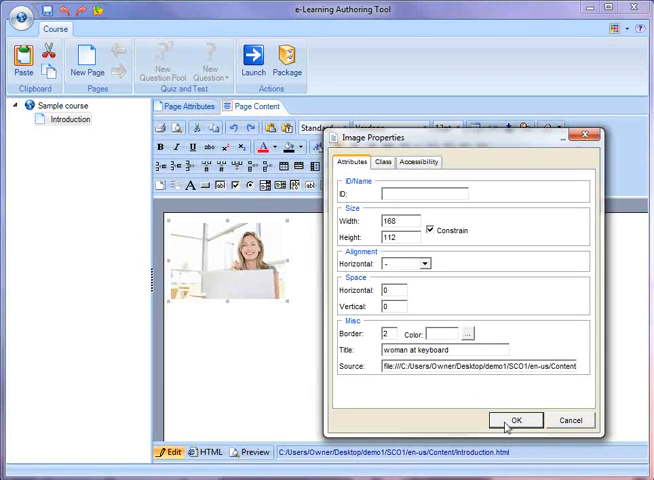
pyautogui.click(515, 419)
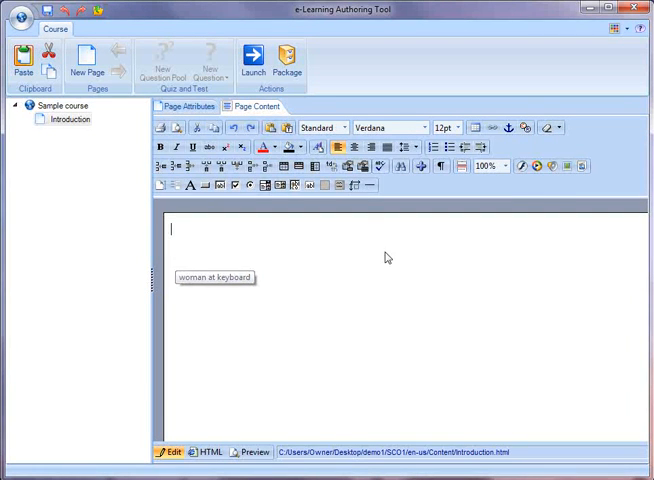
pyautogui.moveTo(521, 166)
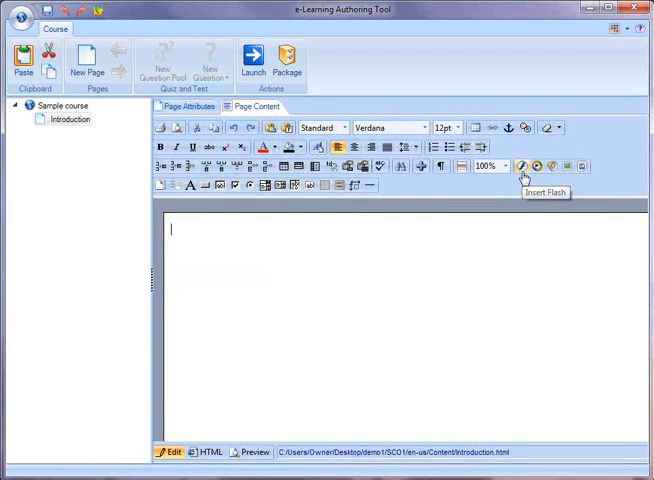
# - Insert SDGA01.swf at 320×240 and type 'welcome' below it
pyautogui.click(523, 165)
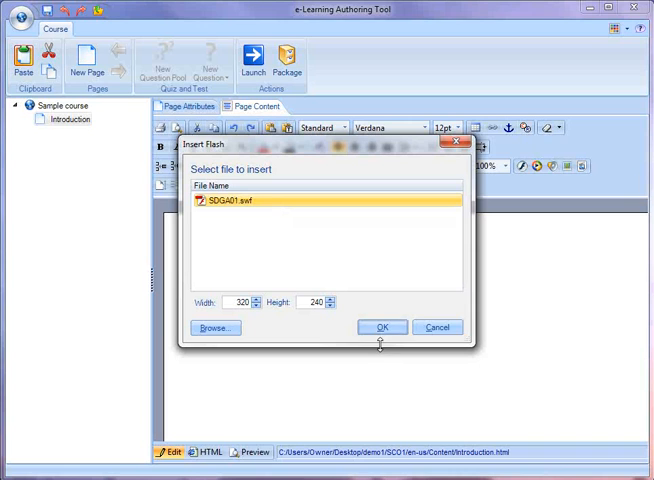
pyautogui.click(382, 327)
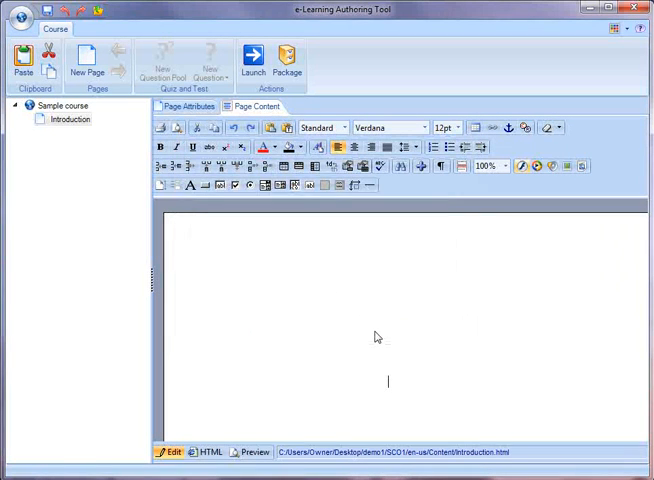
pyautogui.write('welcome')
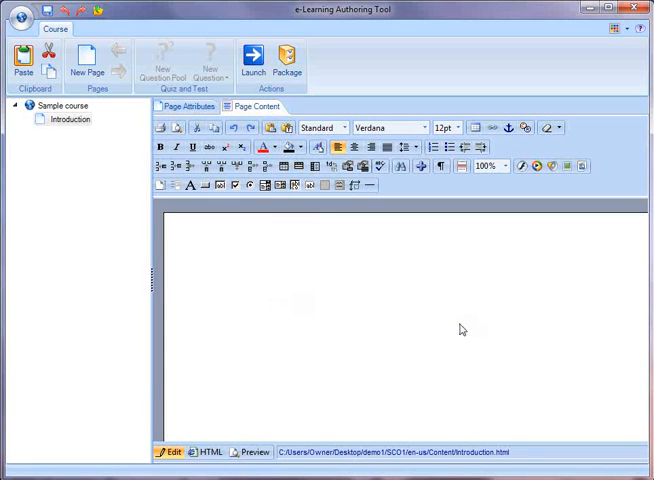
pyautogui.moveTo(454, 322)
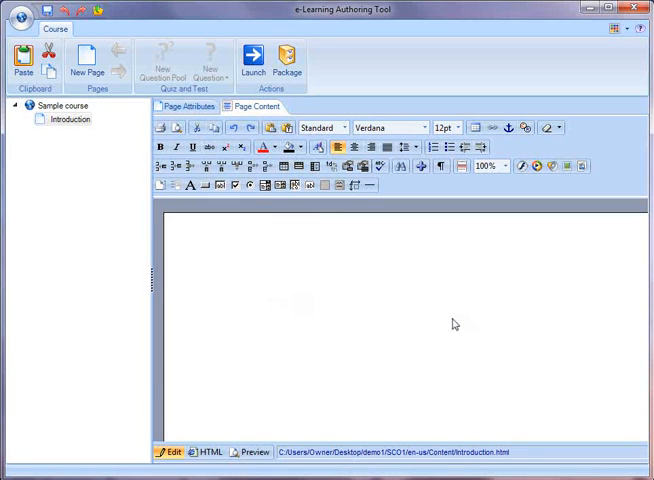
pyautogui.moveTo(528, 229)
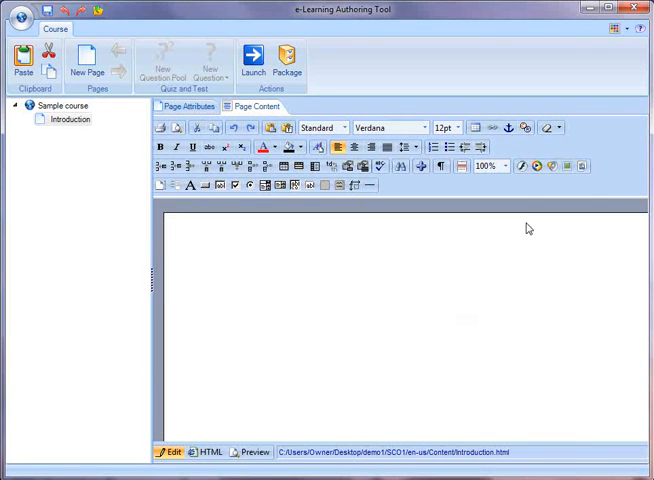
# - Insert the MPEG_Example.asx movie at 320×240 and play it to preview
pyautogui.click(537, 167)
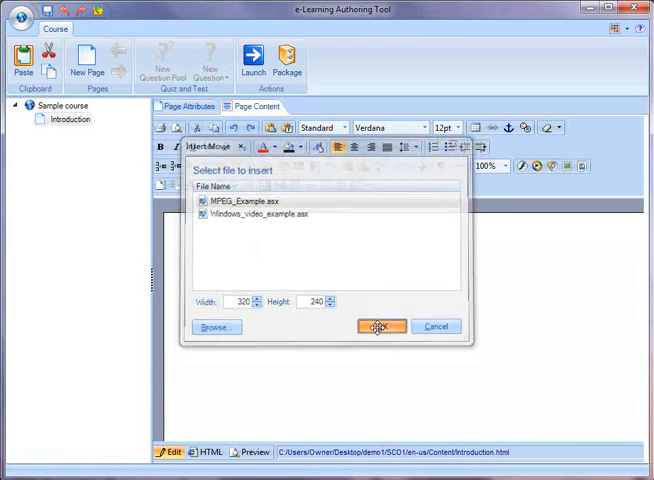
pyautogui.click(382, 326)
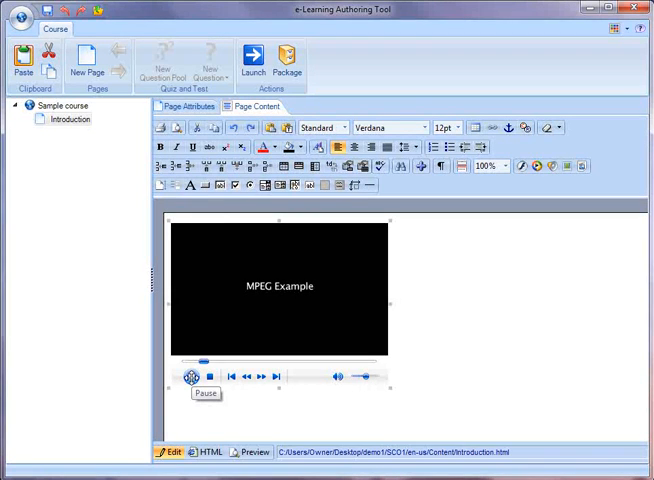
pyautogui.click(190, 375)
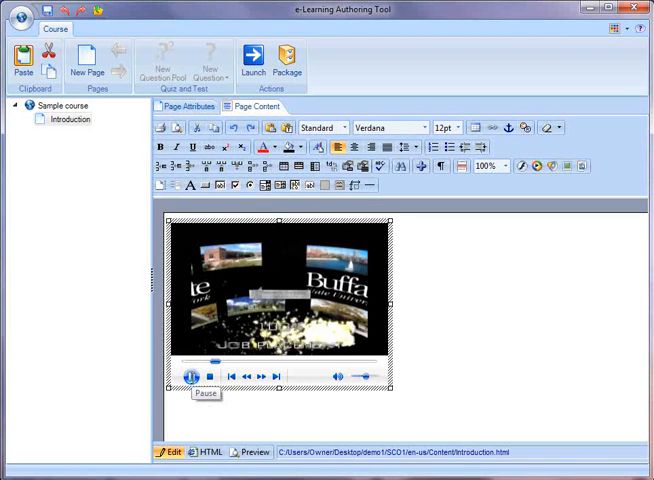
pyautogui.click(190, 376)
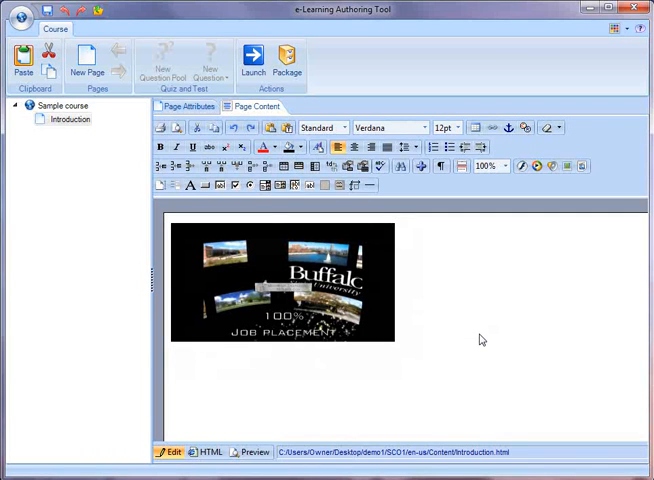
pyautogui.moveTo(444, 306)
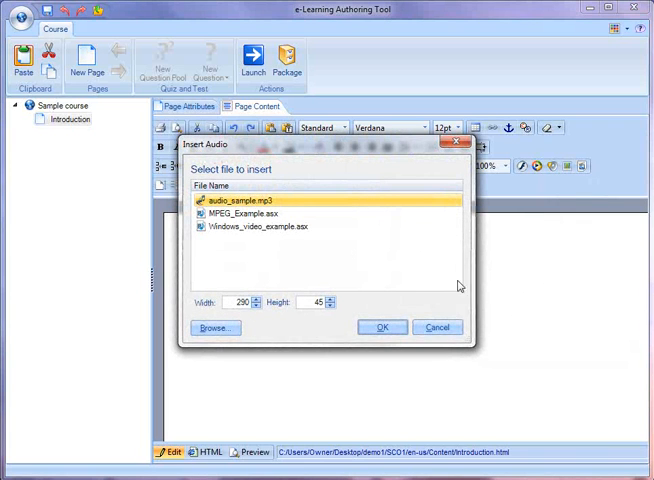
pyautogui.moveTo(400, 320)
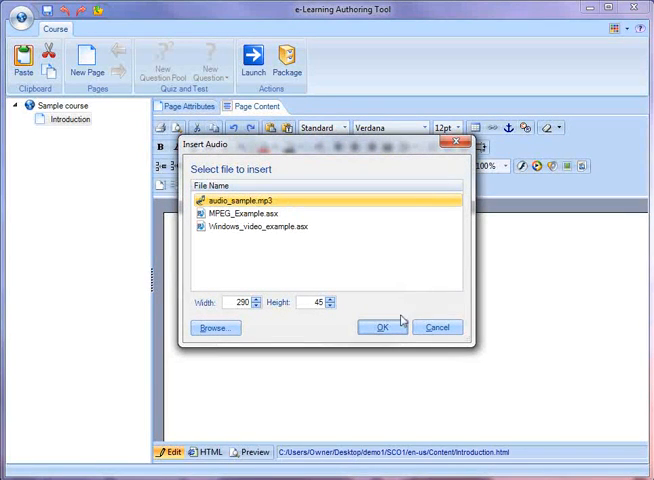
# - Insert audio_sample.mp3 as a 290×45 audio player and pause its playback
pyautogui.click(379, 327)
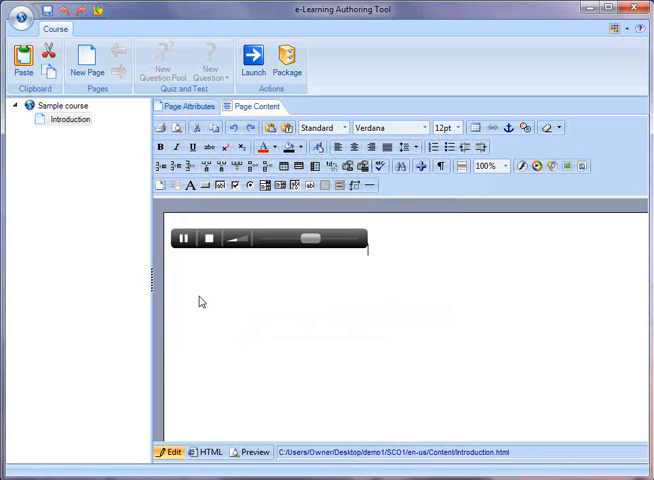
pyautogui.click(270, 238)
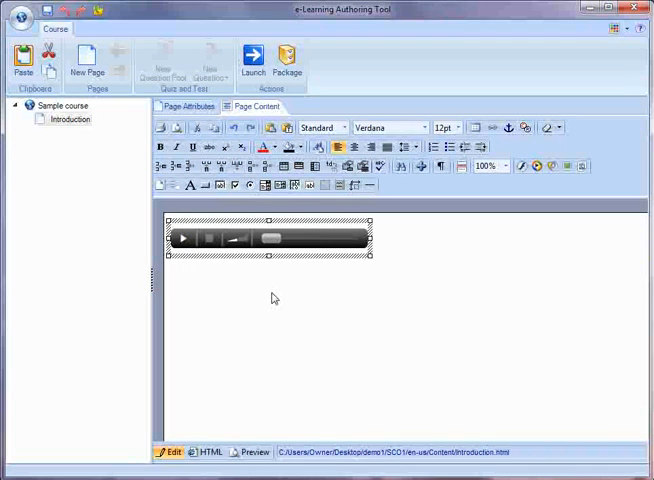
pyautogui.moveTo(398, 240)
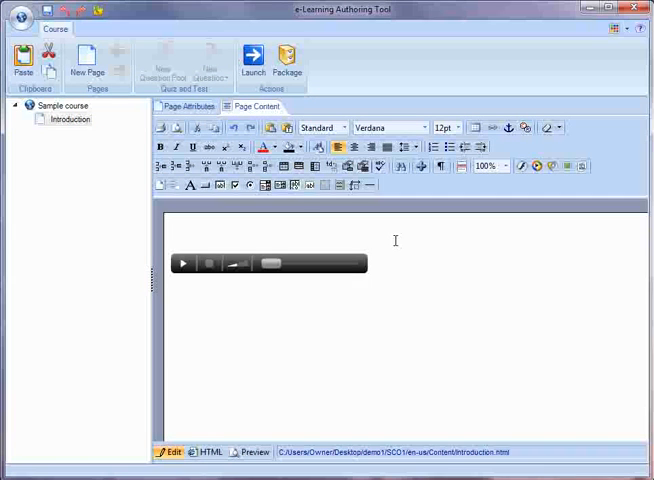
# - Type 'Test before the audio player' above the audio player
pyautogui.write('Te')
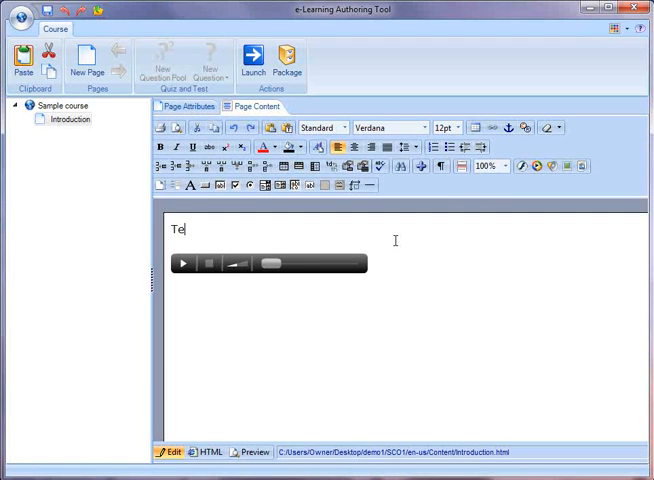
pyautogui.write('st be')
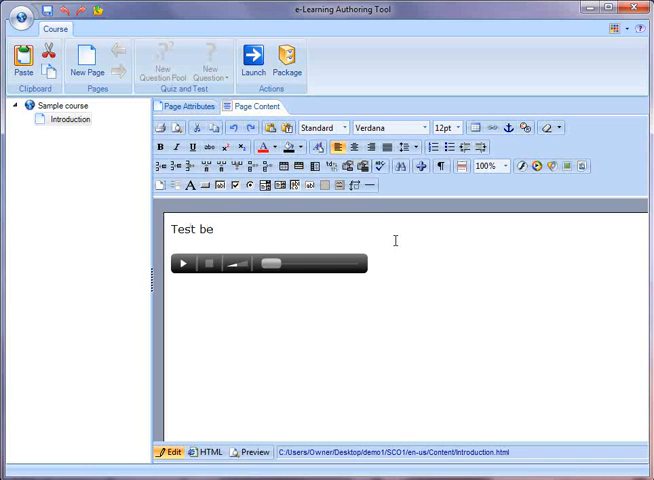
pyautogui.write('fore the audio')
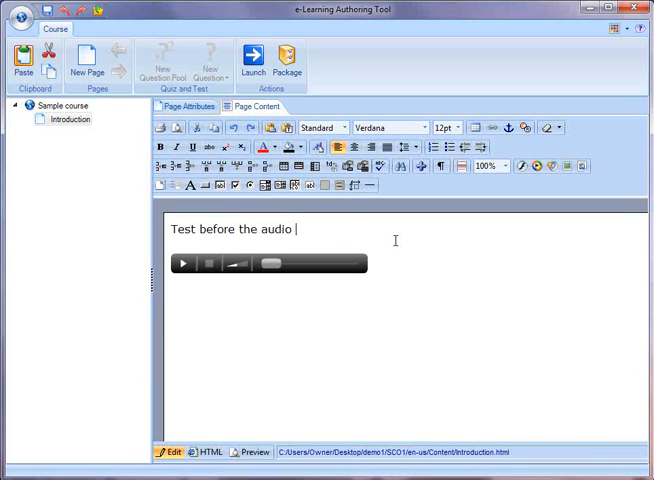
pyautogui.write('player')
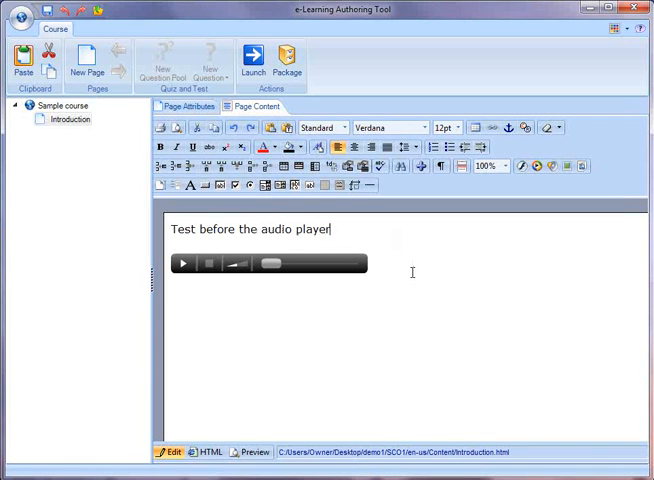
# - Type 'Text after the audio player' below the audio player
pyautogui.write('Te')
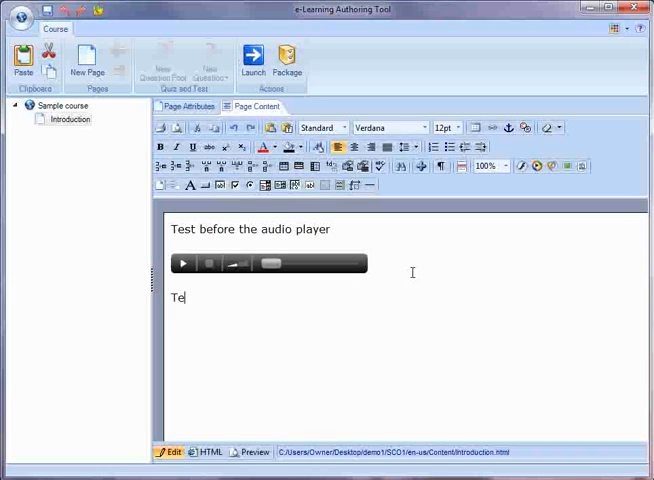
pyautogui.write('xt after the')
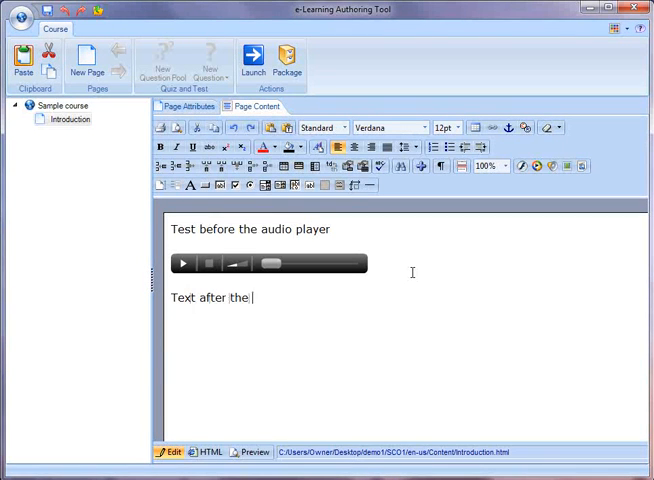
pyautogui.write('audio player')
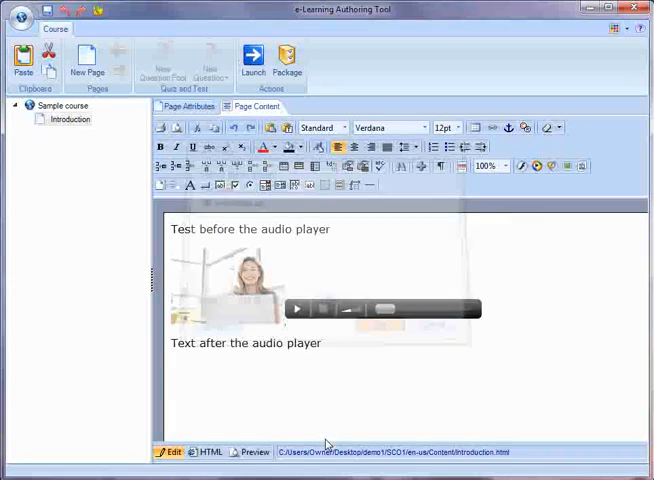
# - Move the photo to the start of the first line and align it left
pyautogui.click(225, 290)
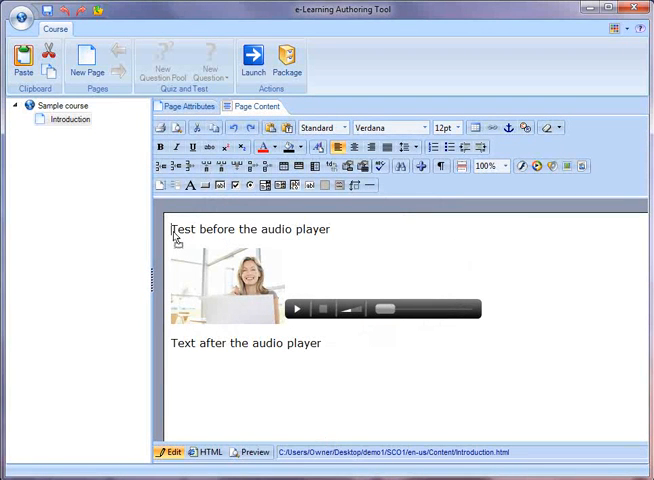
pyautogui.rightClick(220, 285)
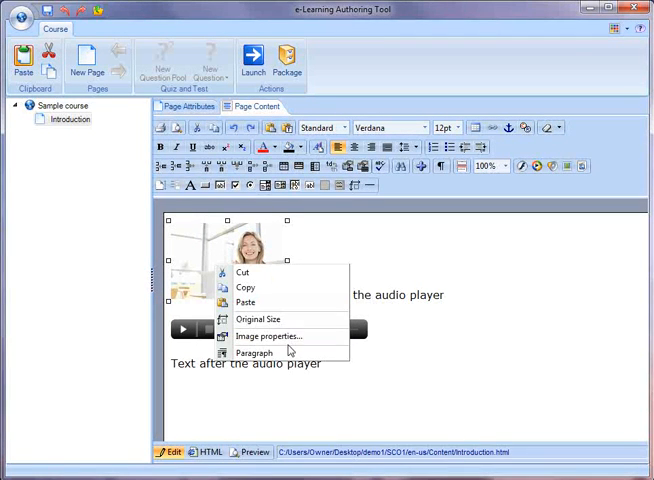
pyautogui.click(266, 335)
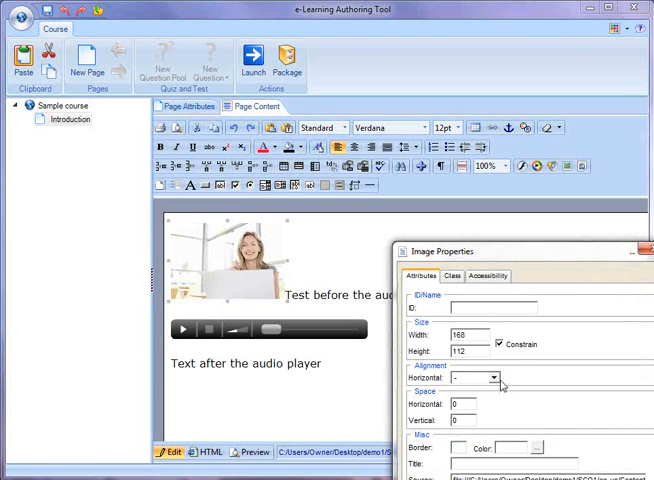
pyautogui.click(470, 377)
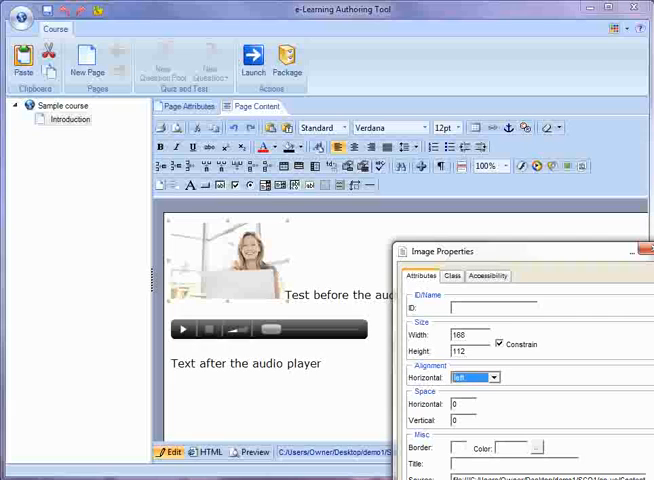